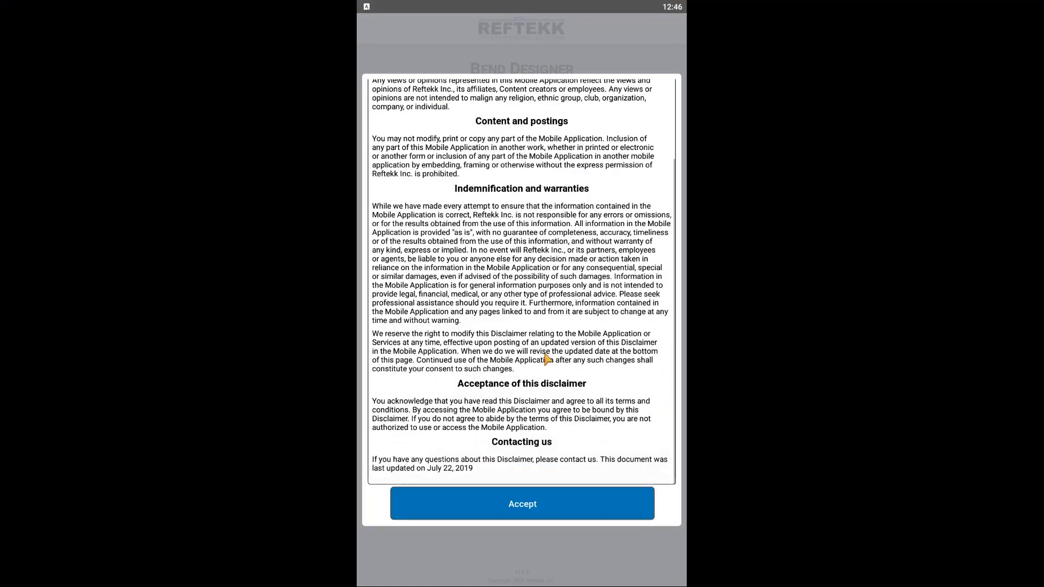
# Accept the Reftekk Bend Designer disclaimer to enter the app
pyautogui.click(522, 504)
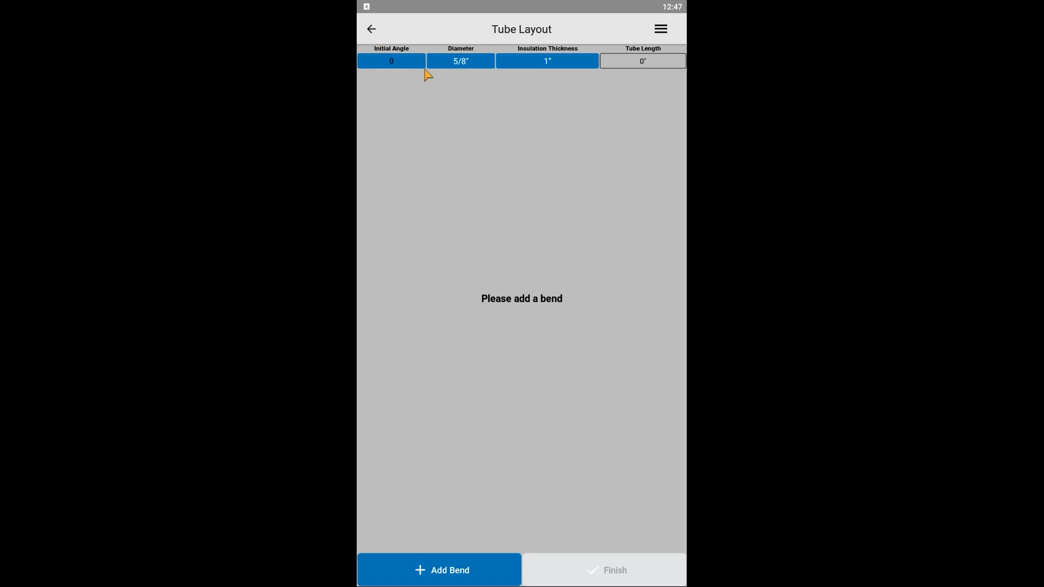
pyautogui.click(460, 60)
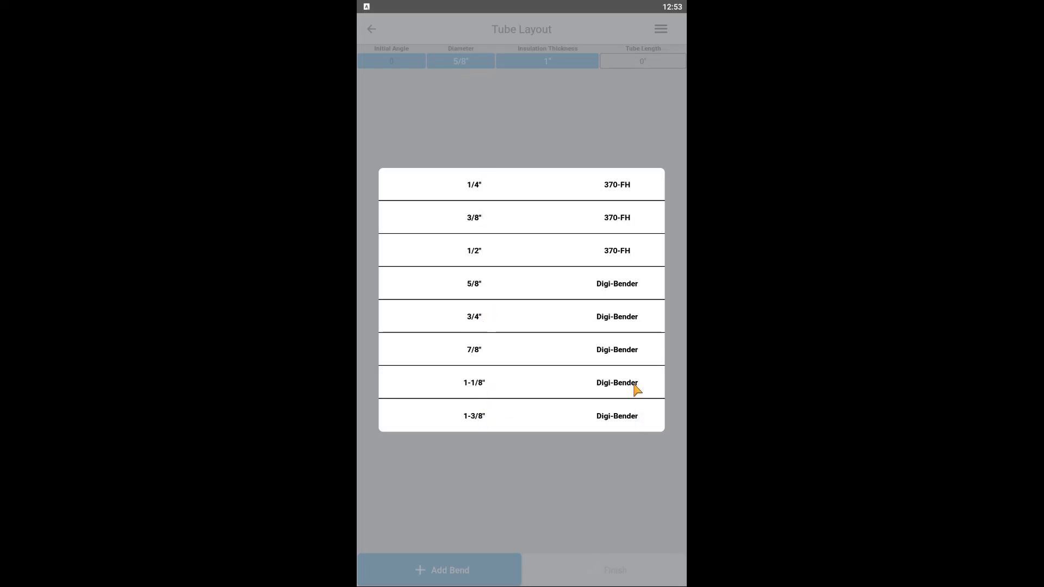
pyautogui.moveTo(495, 299)
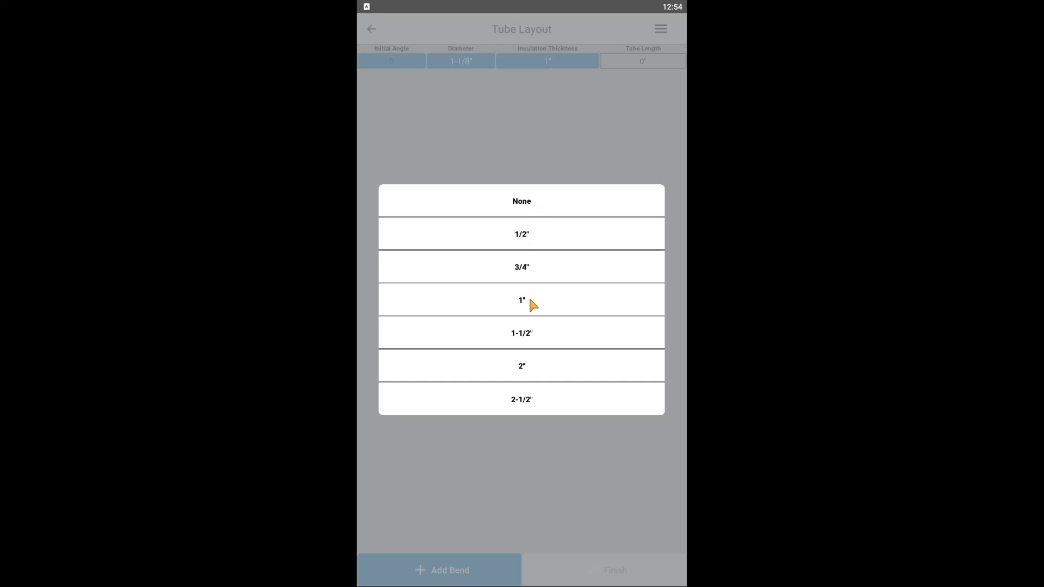
# Pick 1-1/2" from the insulation thickness list
pyautogui.click(521, 332)
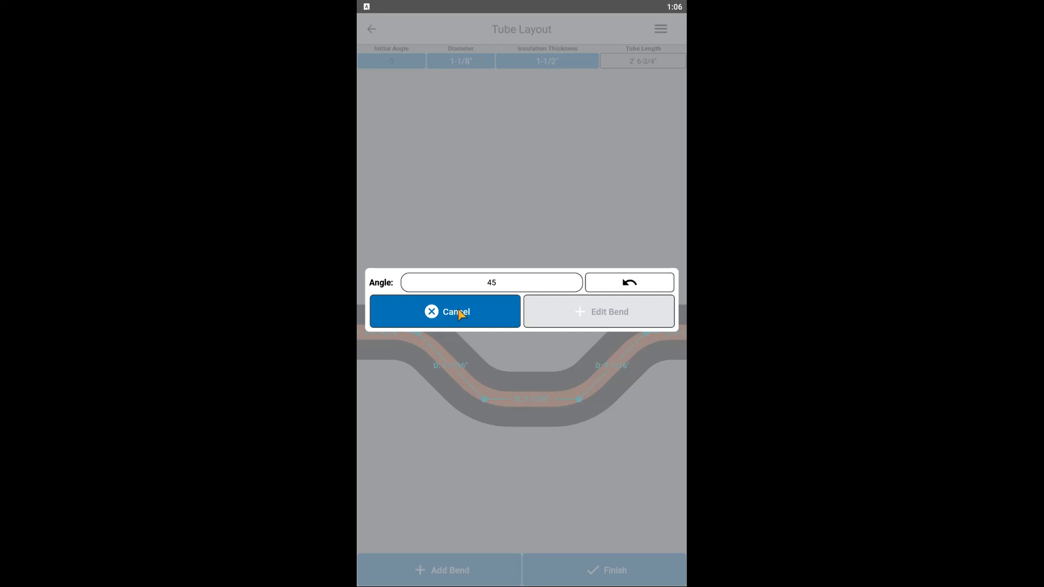
# Close the 45° bend editor without further changes
pyautogui.click(444, 311)
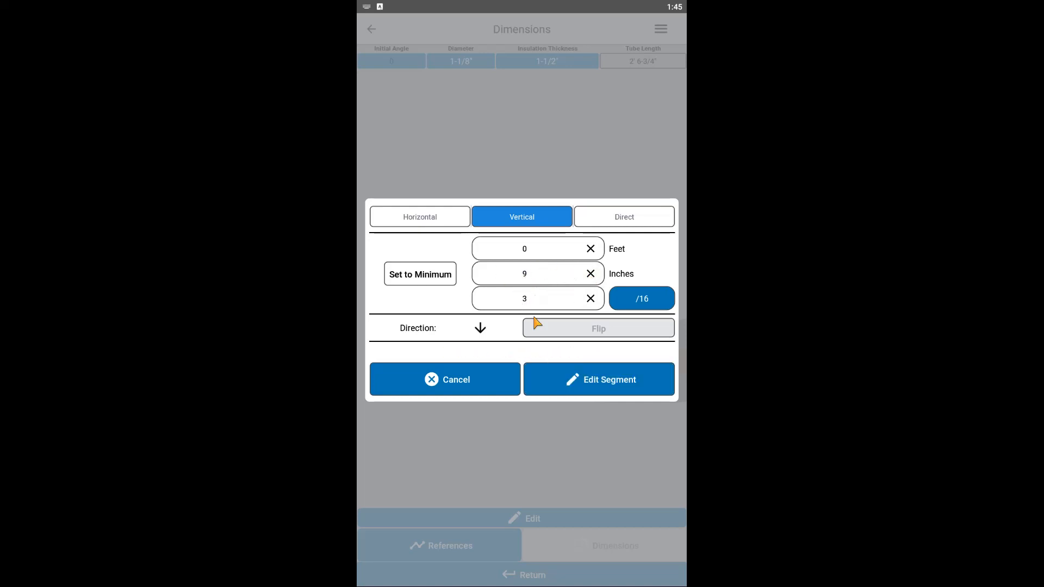
# Apply the 0' 9-3/16" vertical rise to the offset segment
pyautogui.click(598, 380)
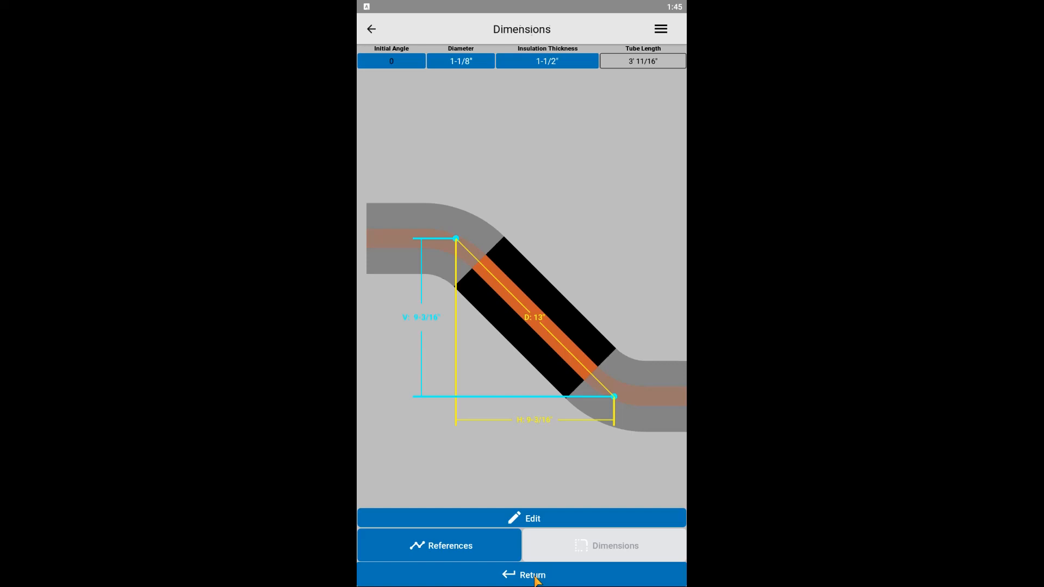
# Give the bottom section a 1.5-foot horizontal length with the inches field cleared
pyautogui.click(524, 518)
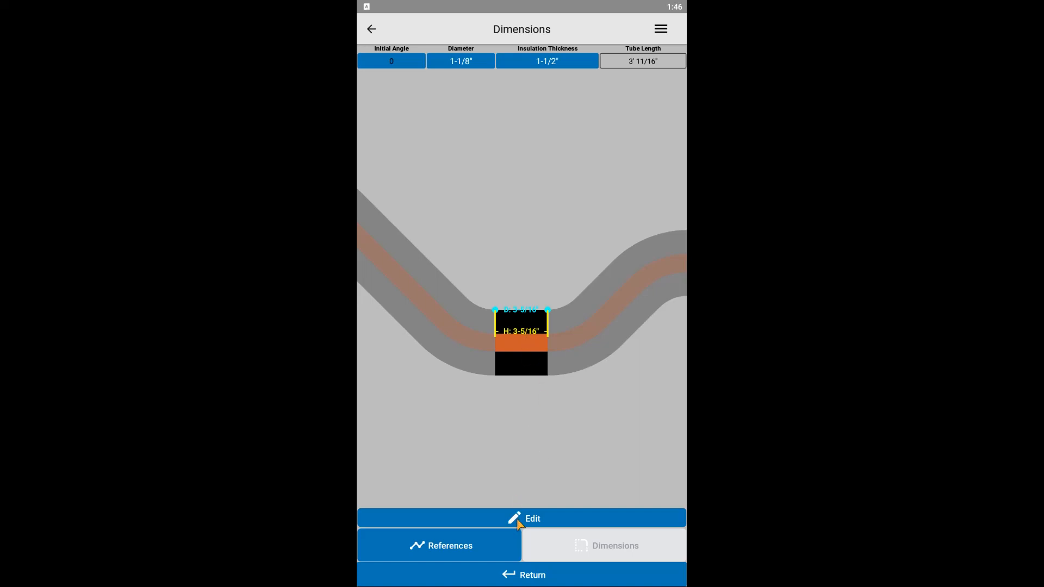
pyautogui.click(523, 518)
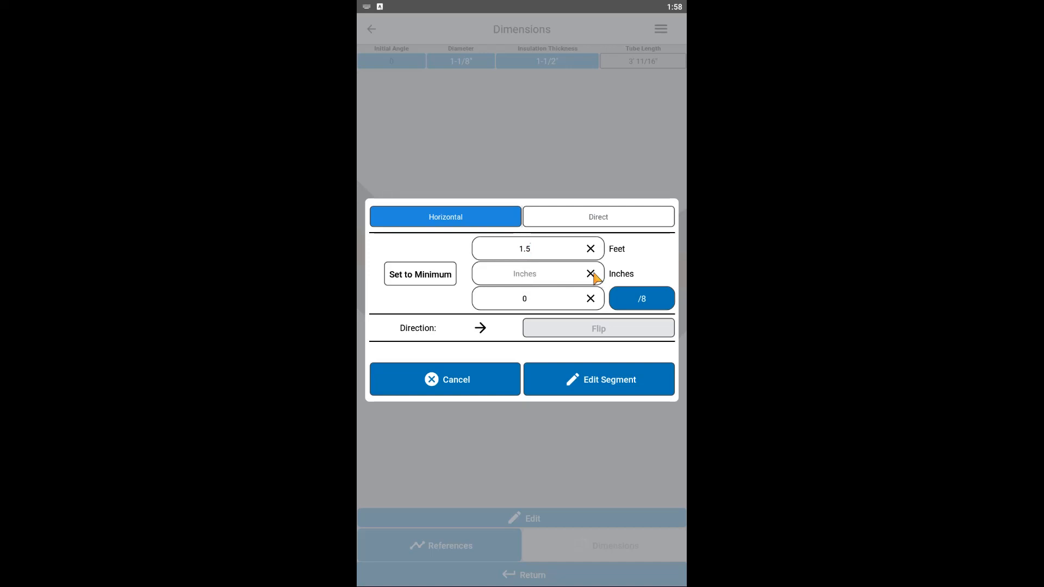
pyautogui.click(598, 379)
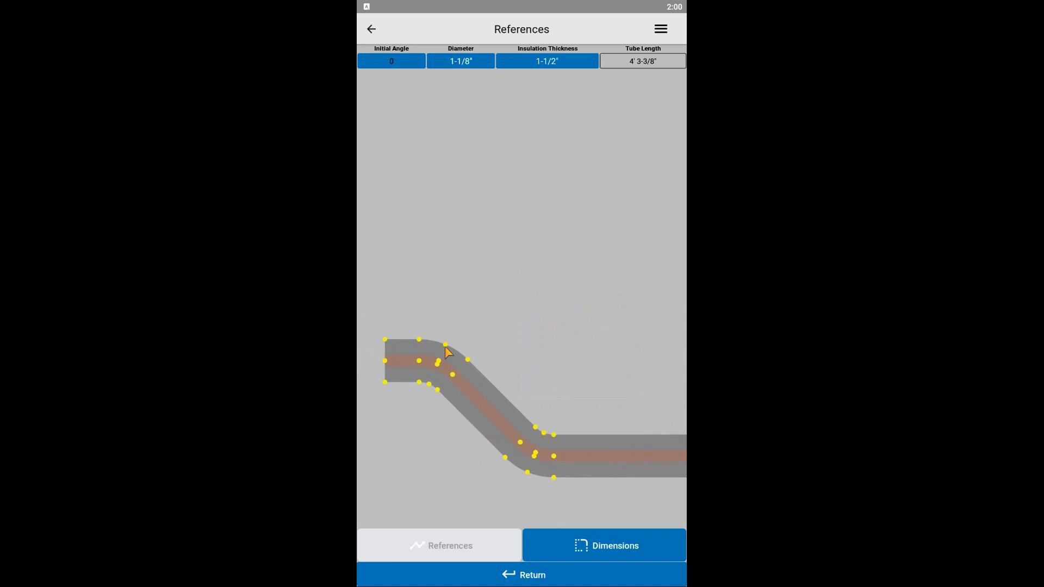
# Select the reference point at the offset's first bend
pyautogui.click(603, 545)
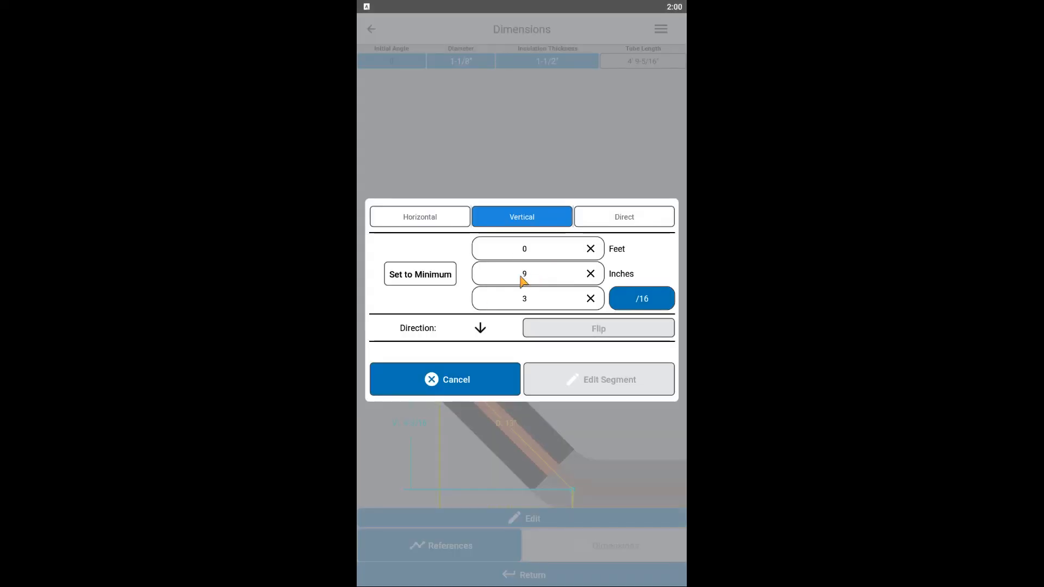
# Enter 12 inches, keeping 3/16, and apply the vertical segment edit
pyautogui.write('12')
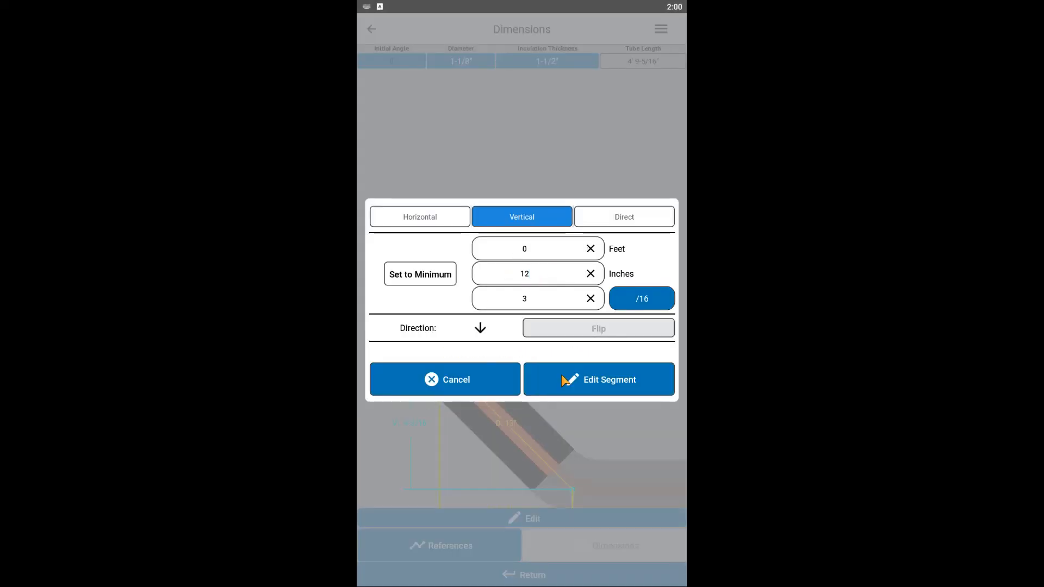
pyautogui.click(597, 379)
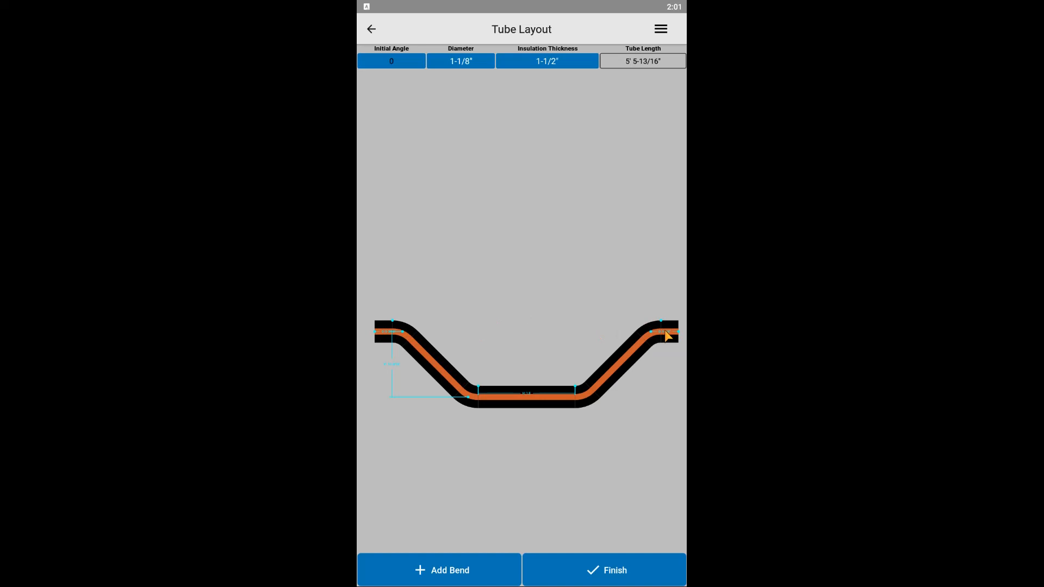
# Select the right-hand end of the full crossover tube
pyautogui.click(603, 570)
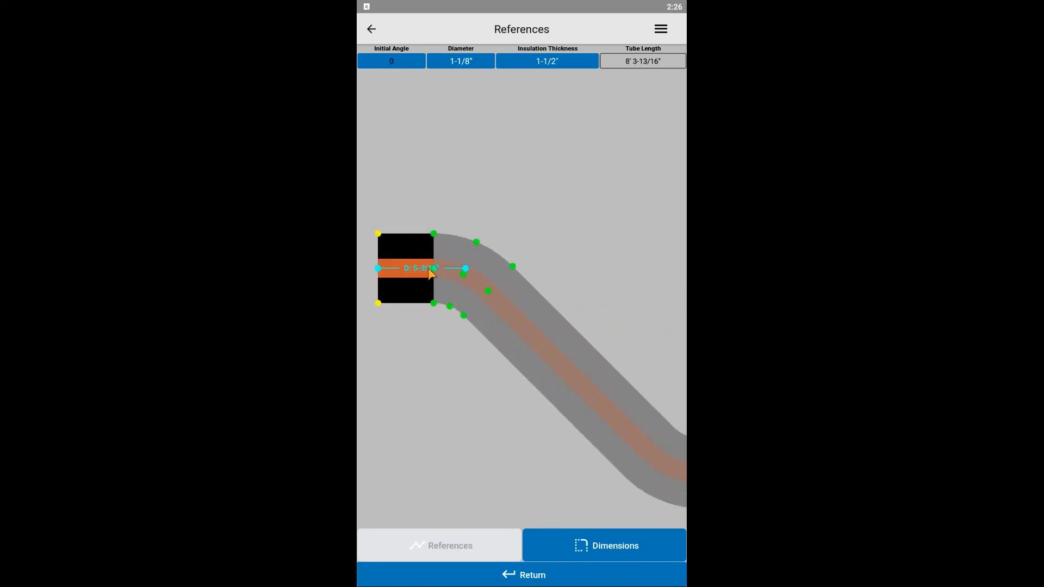
# Select the starting straight's length, then finish the layout to calculate bend marks A–D
pyautogui.click(603, 545)
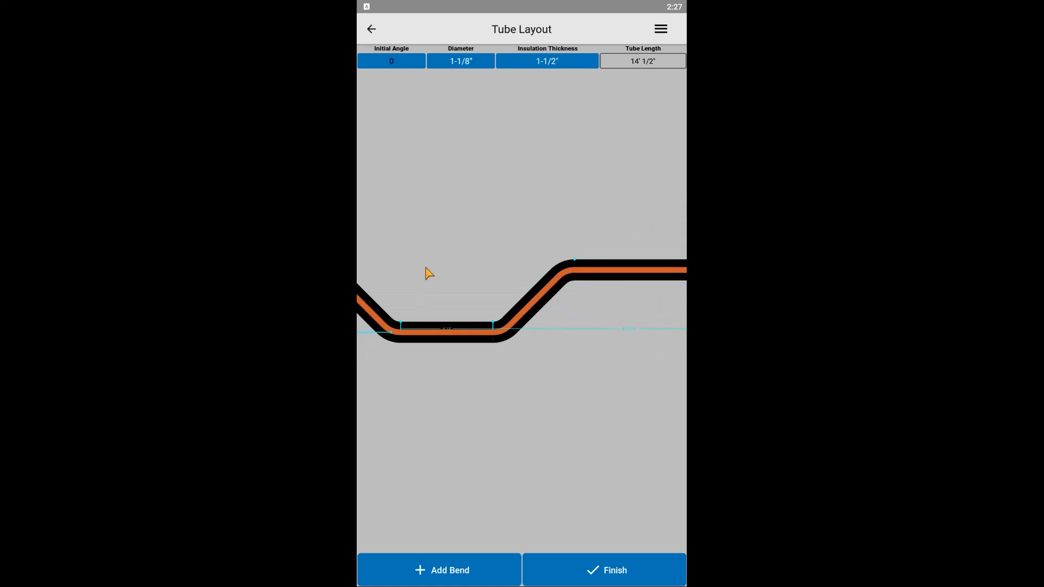
pyautogui.click(603, 570)
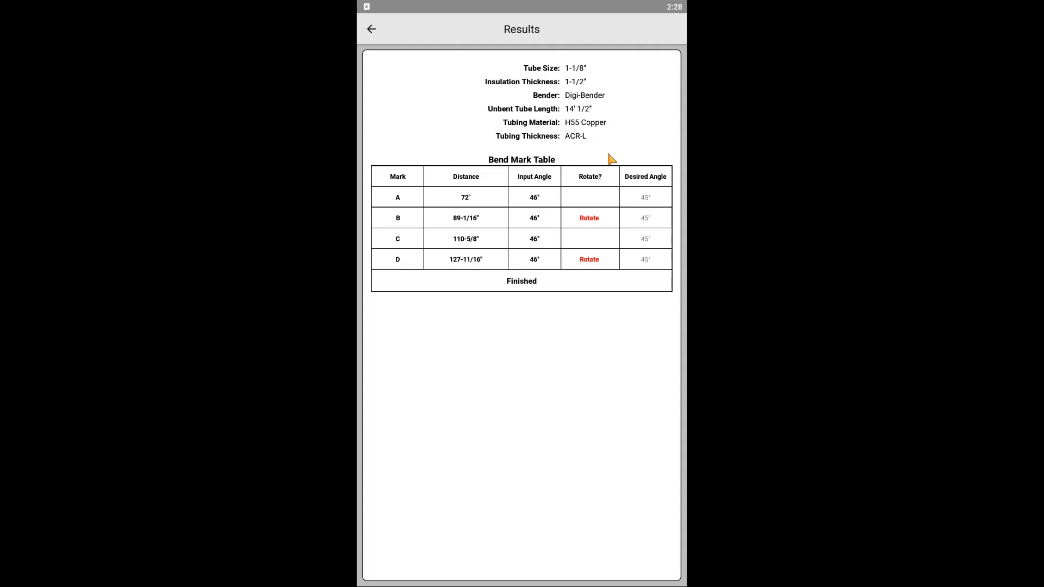
pyautogui.moveTo(537, 260)
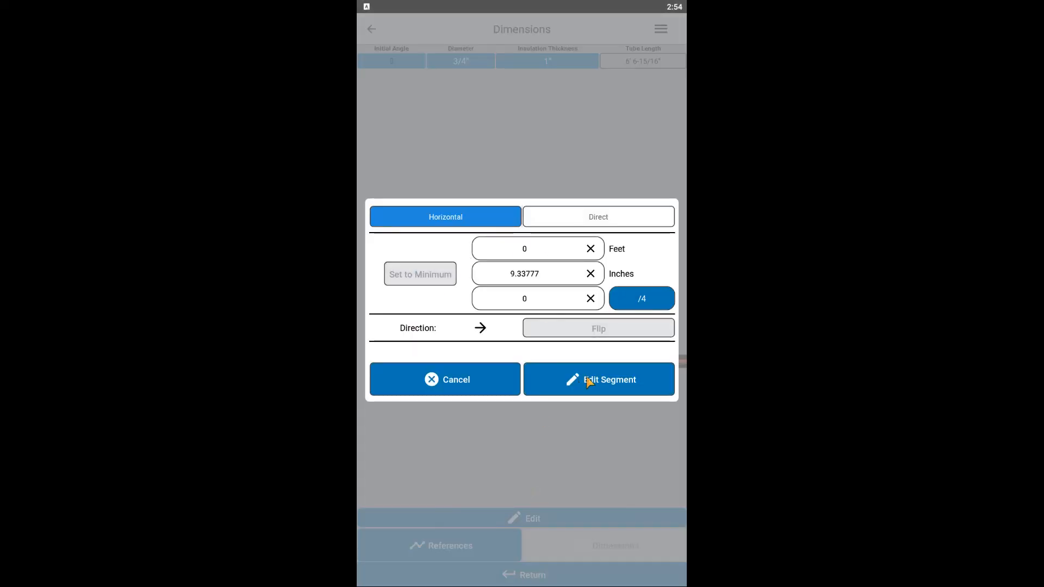
# Apply the 9.33777" horizontal segment, bringing the 3/4" tube to 2' 11"
pyautogui.click(598, 379)
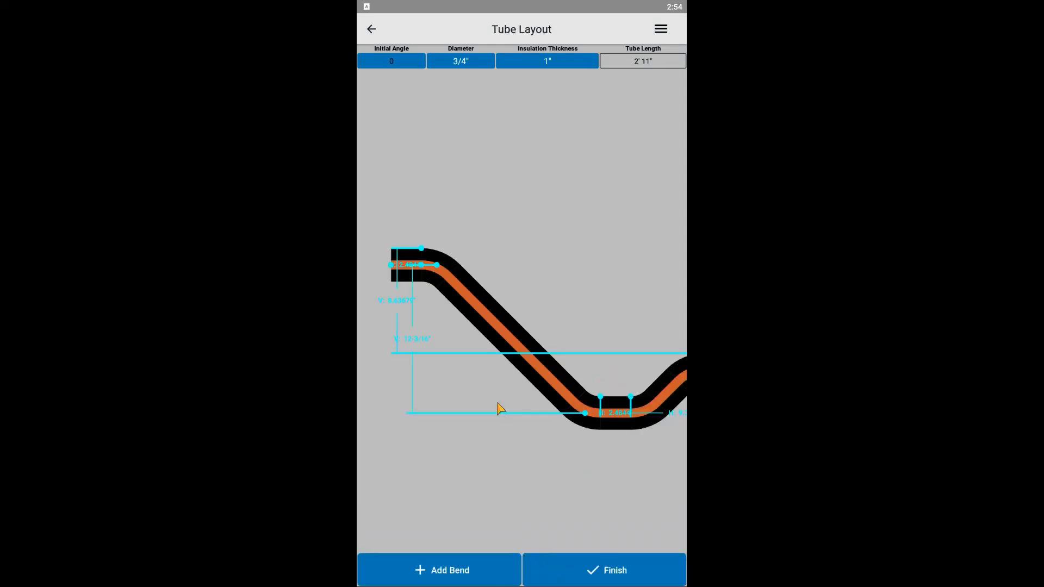
pyautogui.click(604, 569)
pyautogui.write('10')
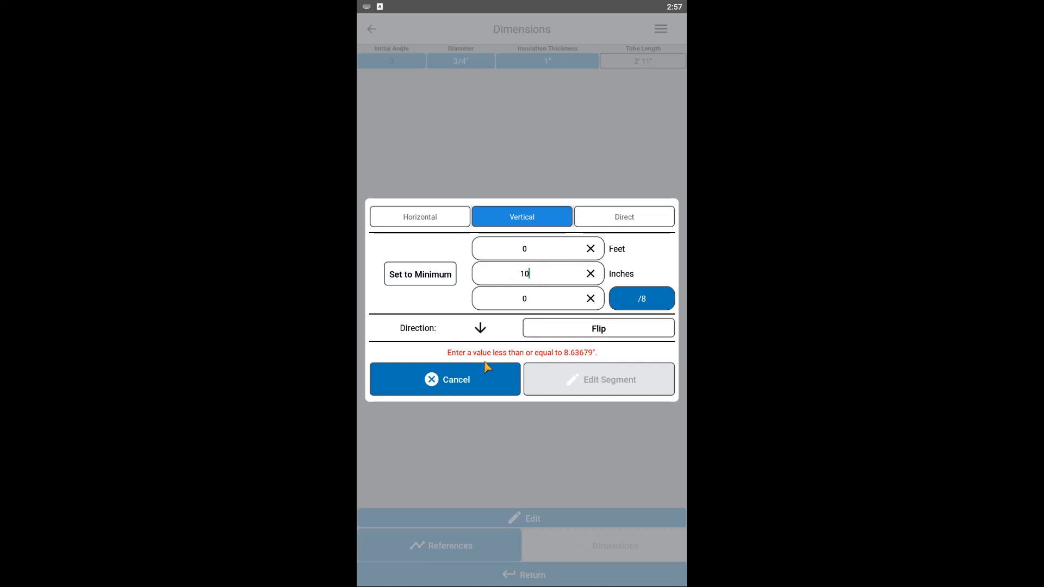
# Cancel the refused 10-inch vertical rise, returning to the reference dimensions with the tube still 2' 11"
pyautogui.click(445, 380)
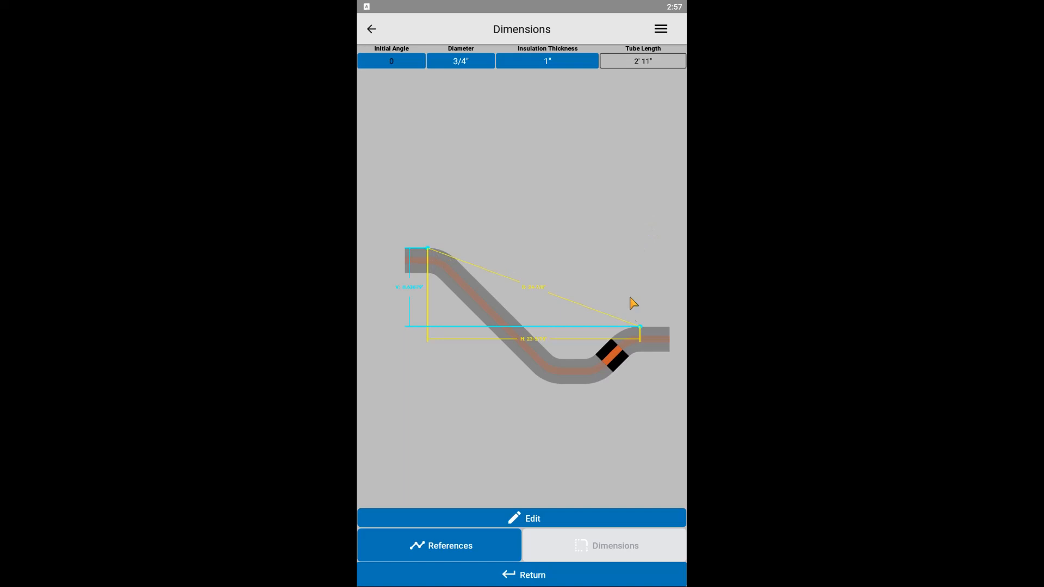